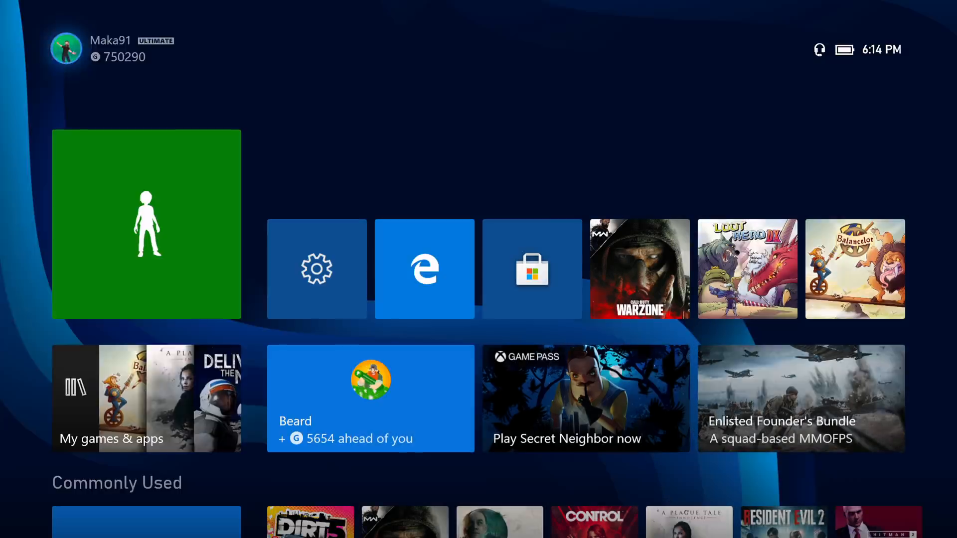
Step: Bring up the Friends list from the guide's People tab
click(66, 48)
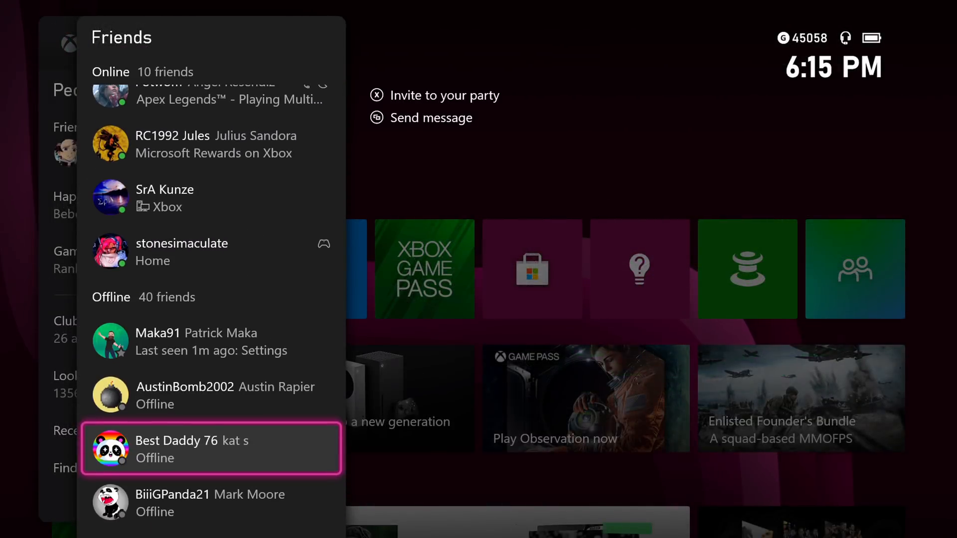
Step: Select your own gamertag to show its quick profile card
click(210, 449)
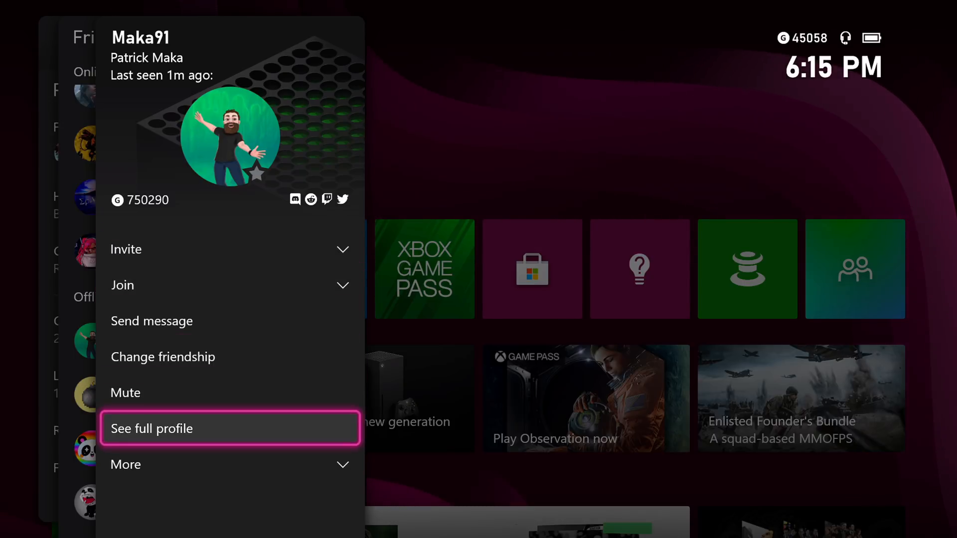
Step: View Maka91's full profile and browse its linked Discord, Reddit and Twitch accounts
click(152, 428)
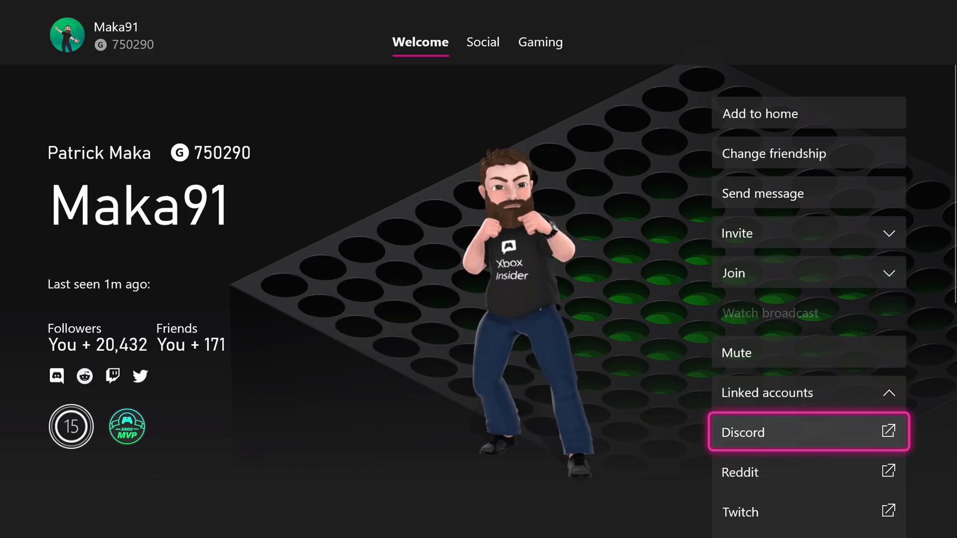
key(down)
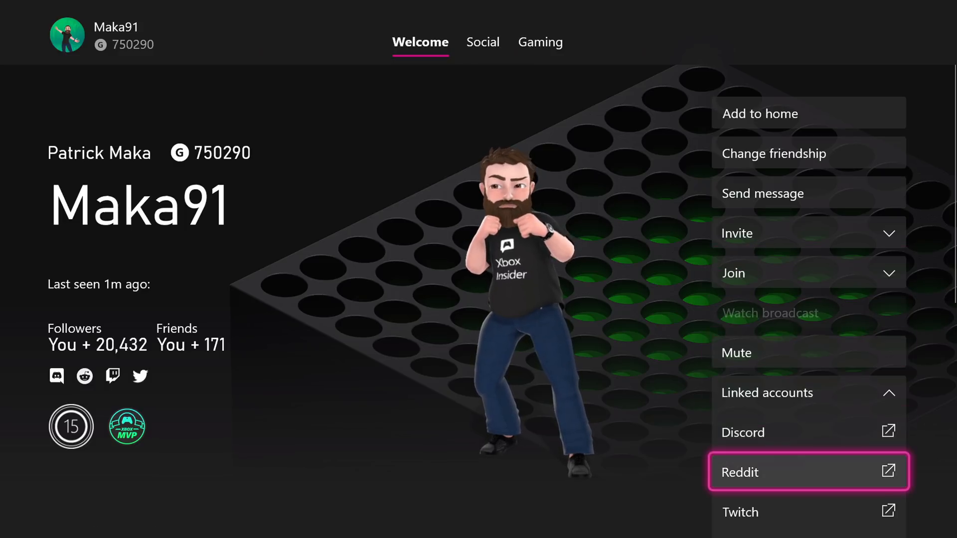
scroll(down, 3)
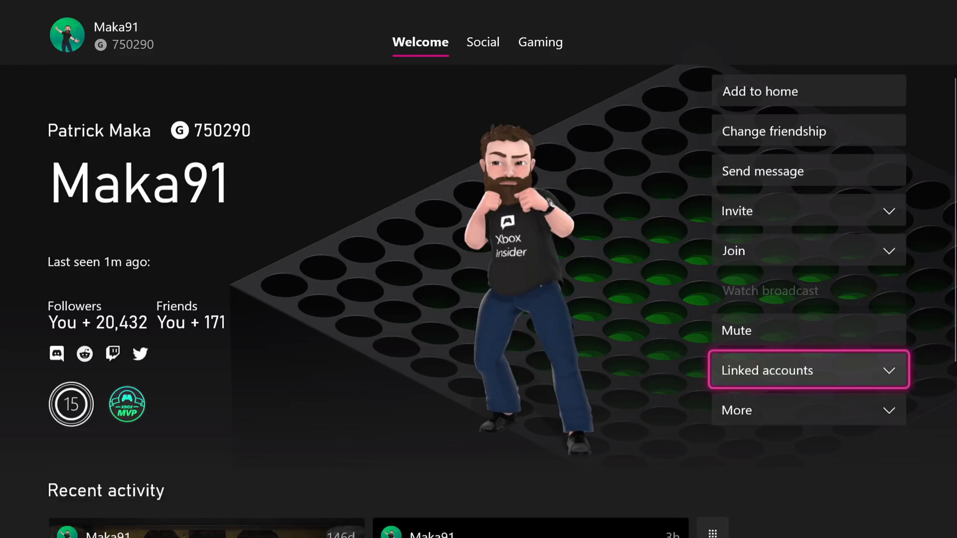
Step: View Maka91's linked Twitter profile in Edge and scroll through recent tweets
click(139, 353)
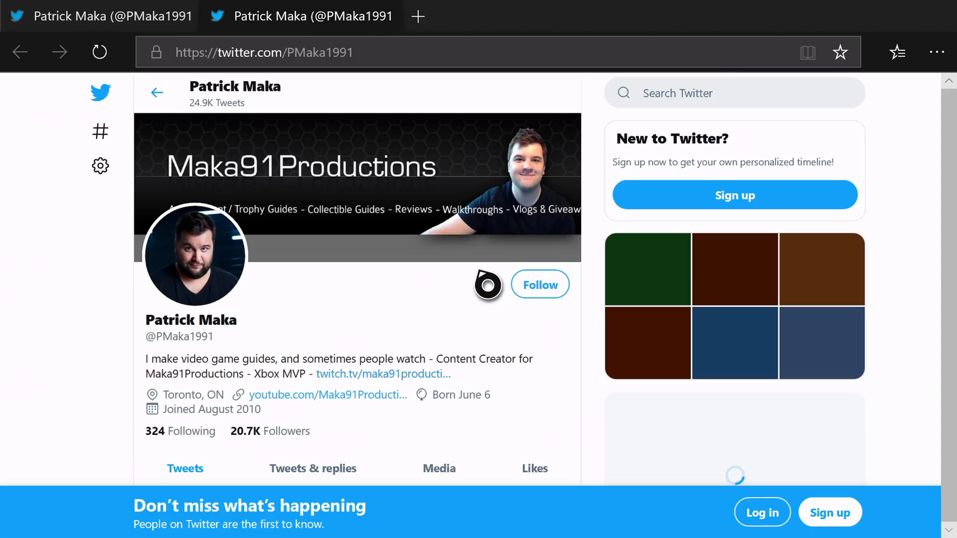
scroll(down, 3)
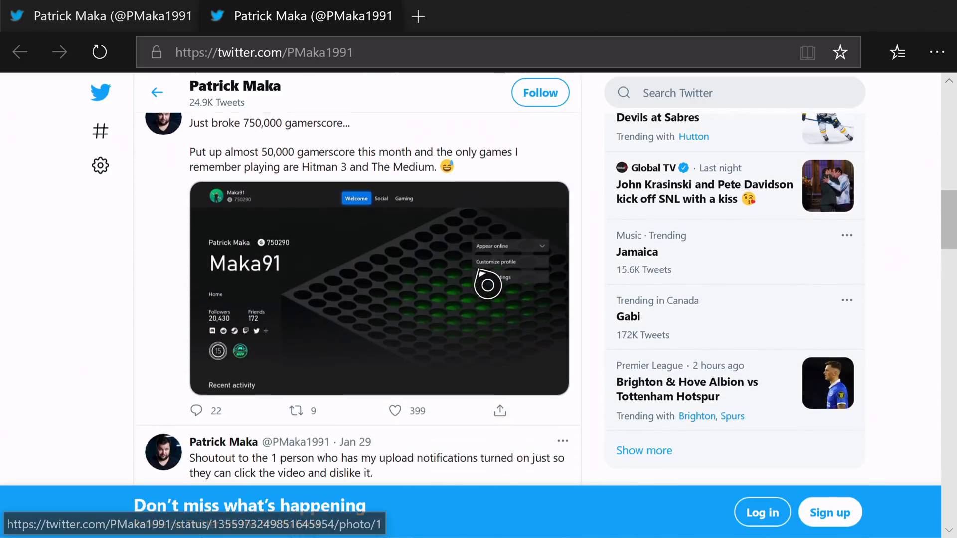
scroll(down, 3)
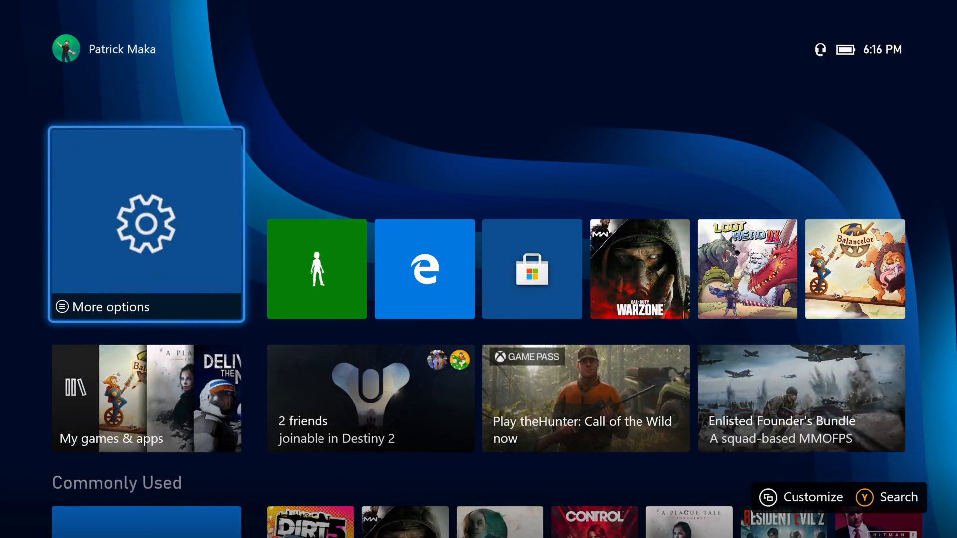
Step: Go to the Account section of Settings via the guide
click(112, 43)
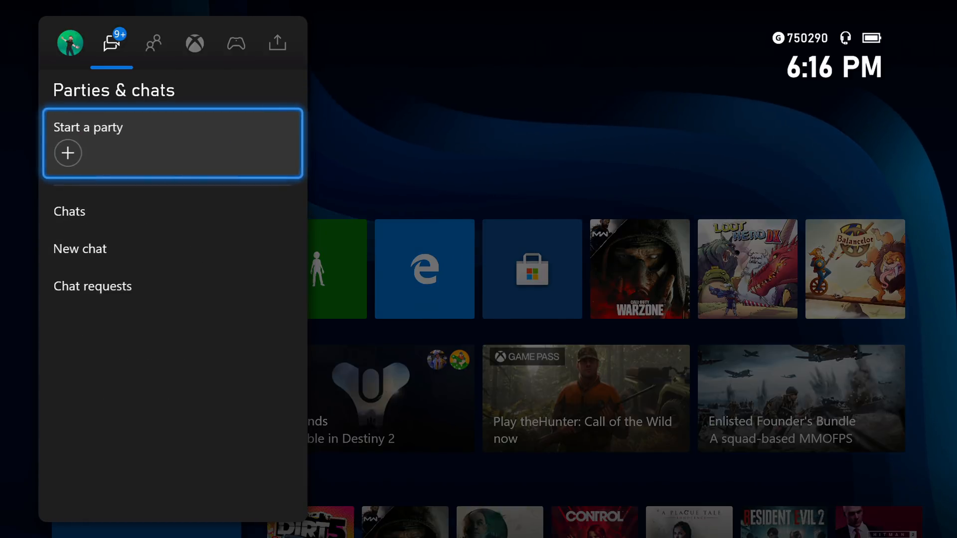
click(70, 43)
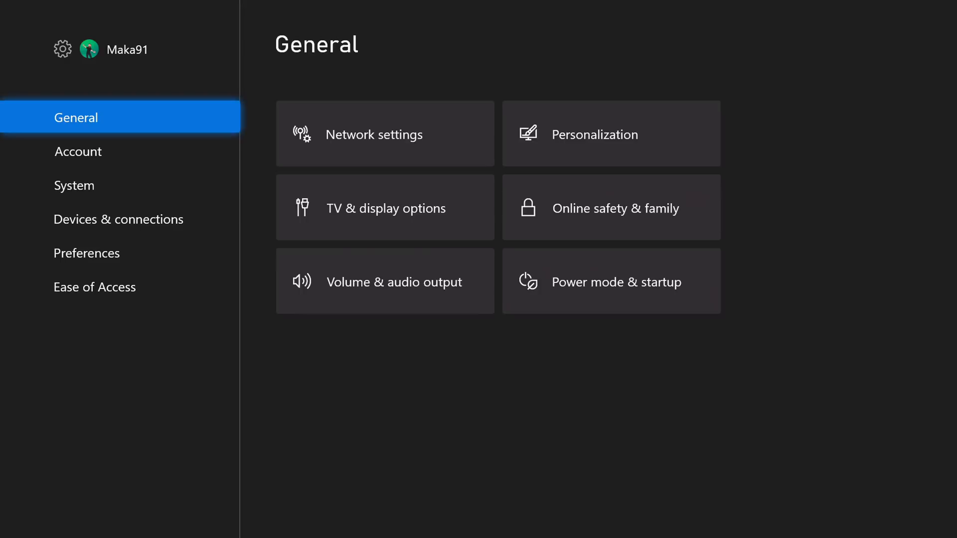
click(78, 150)
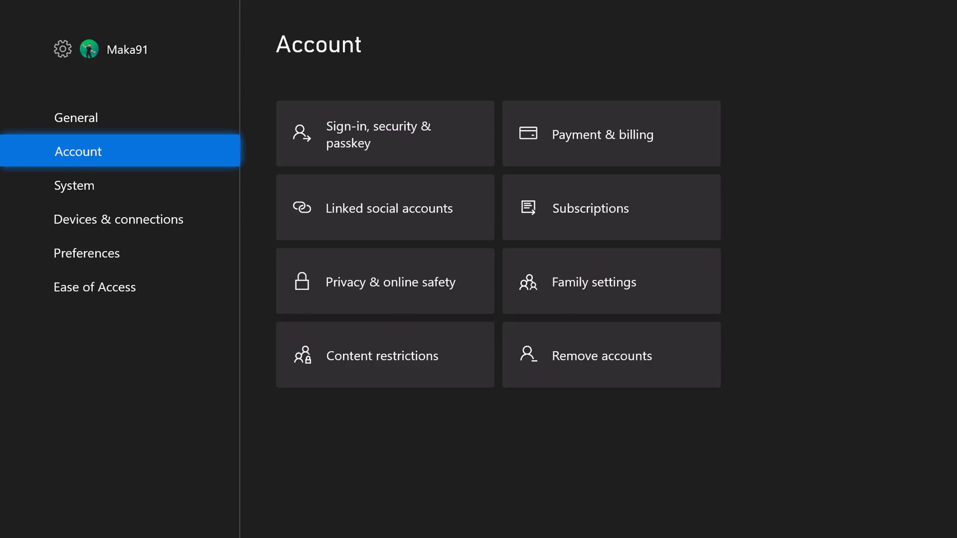
mouse_move(385, 207)
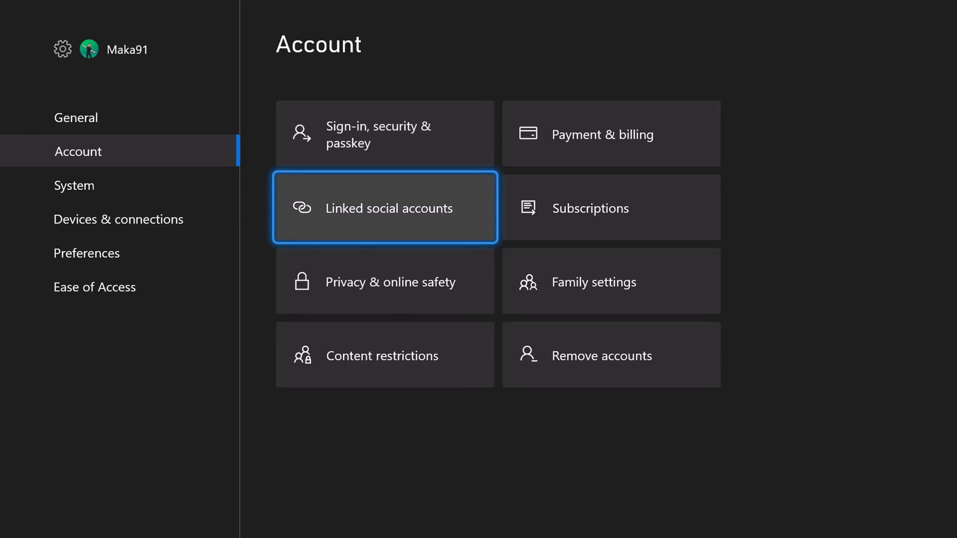
Step: From Linked social accounts, start linking Steam to reach its sign-in page
click(385, 208)
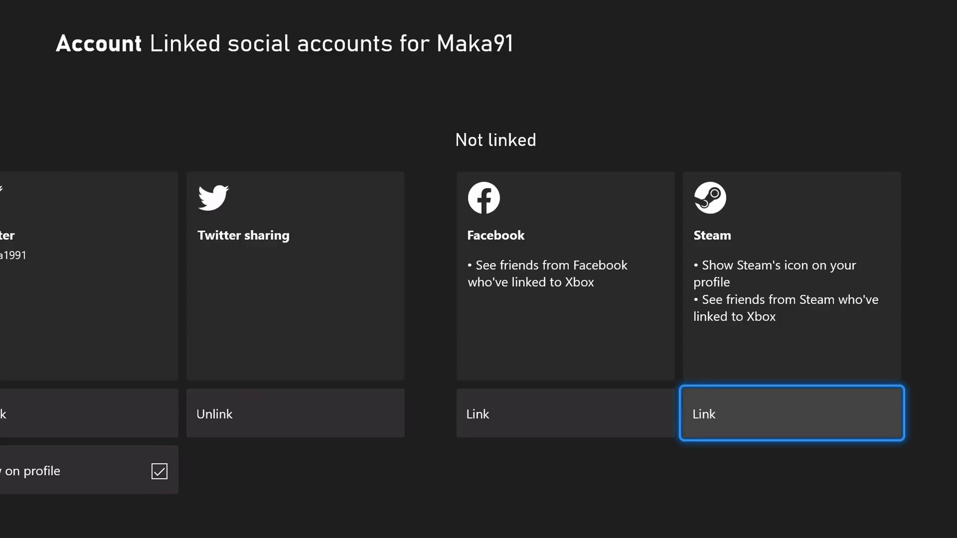
click(789, 413)
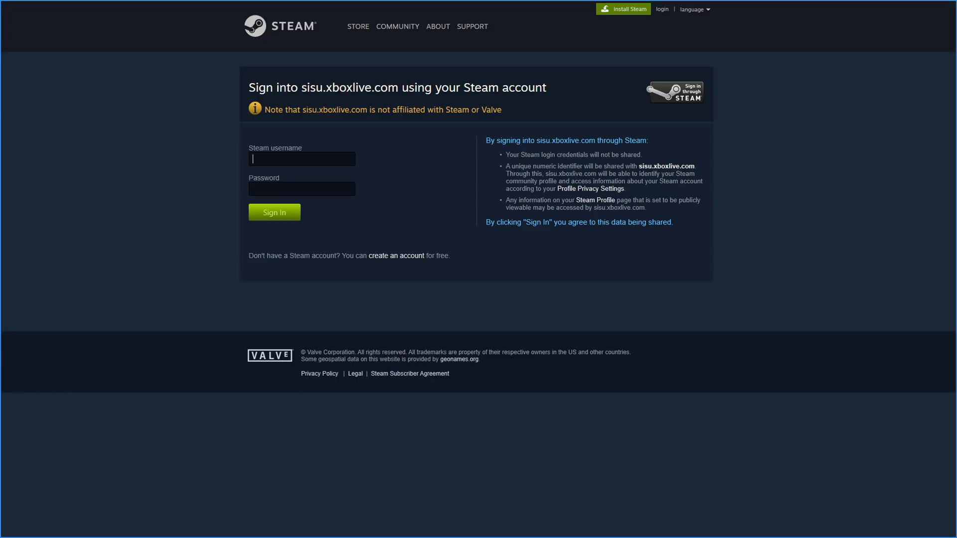
Step: Sign in to Steam to link it, then hide Discord from the profile
click(301, 159)
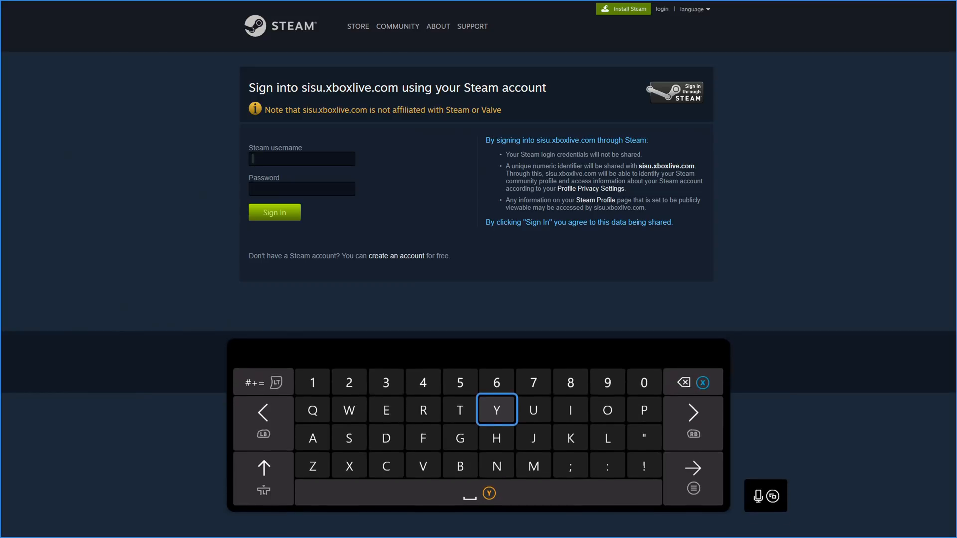
click(274, 212)
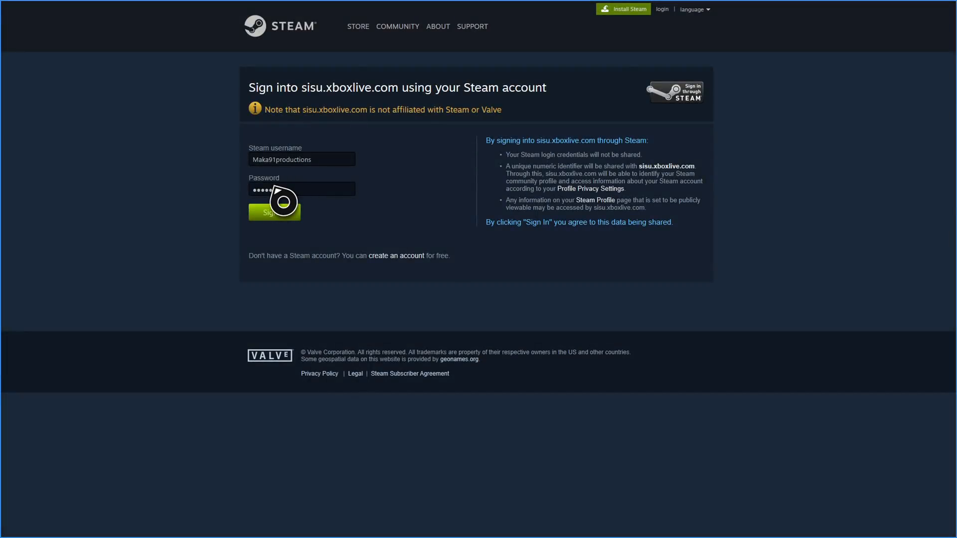
click(274, 211)
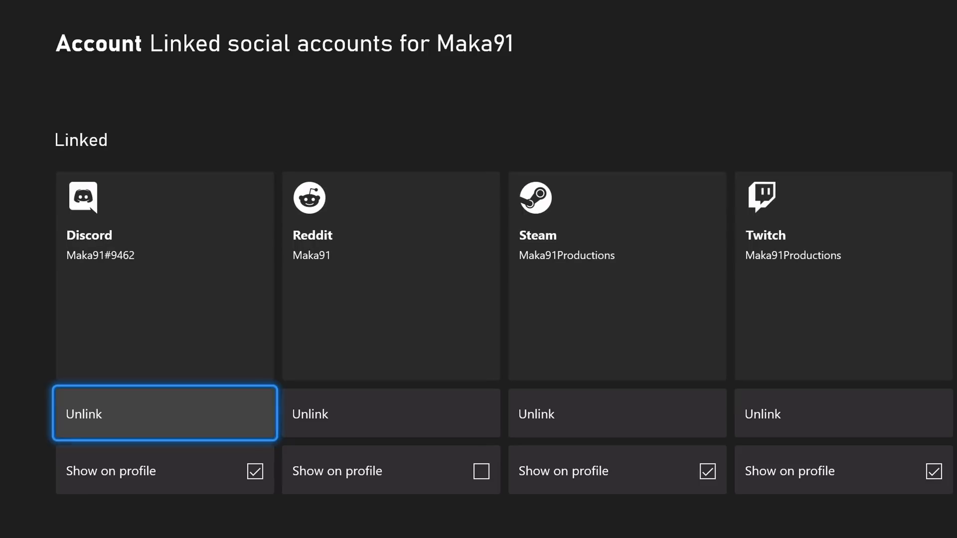
click(254, 472)
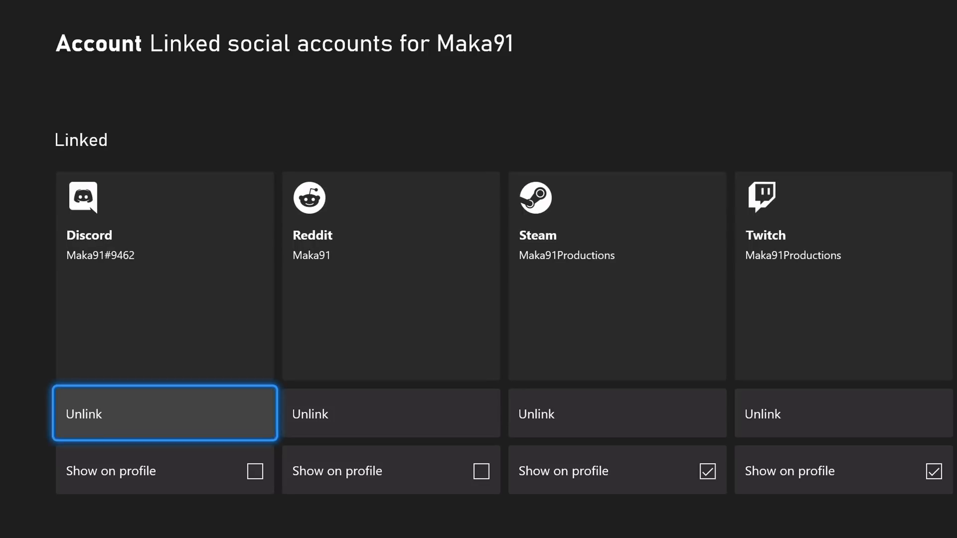